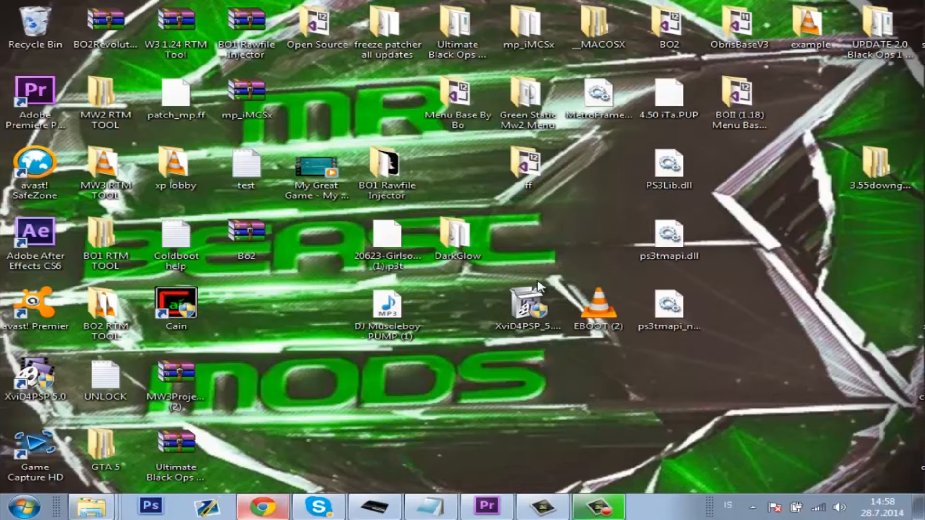
Select the XviD4PSP program file and bring up the browser with the PUMP video.
{"action": "left_click", "coordinate": [526, 308]}
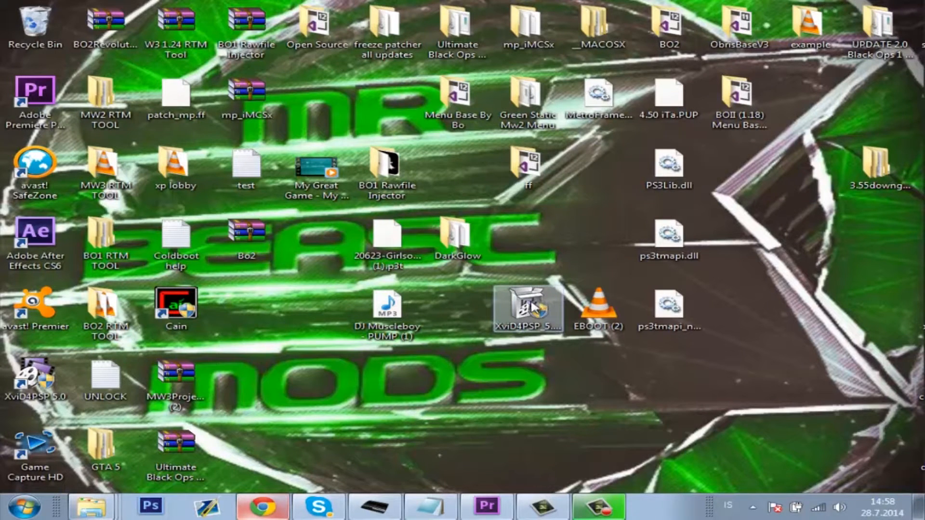
{"action": "left_click", "coordinate": [526, 308]}
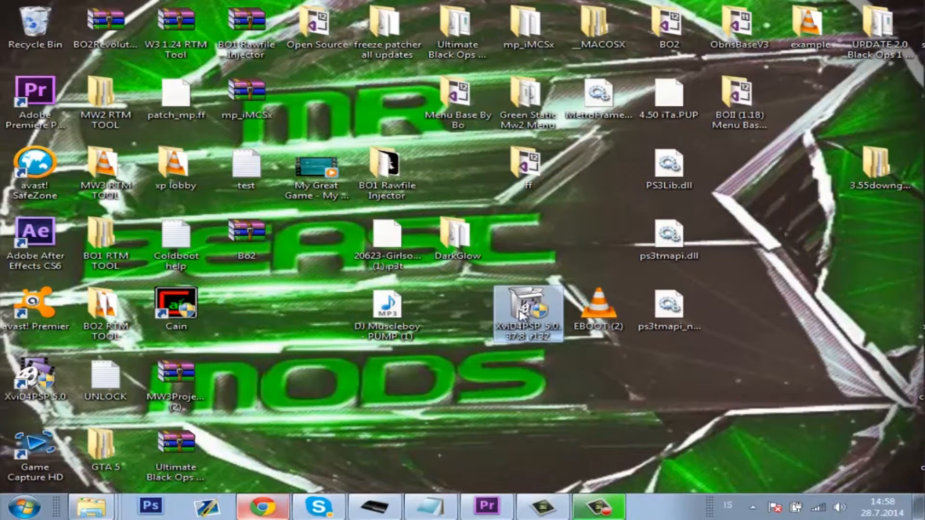
{"action": "mouse_move", "coordinate": [46, 370]}
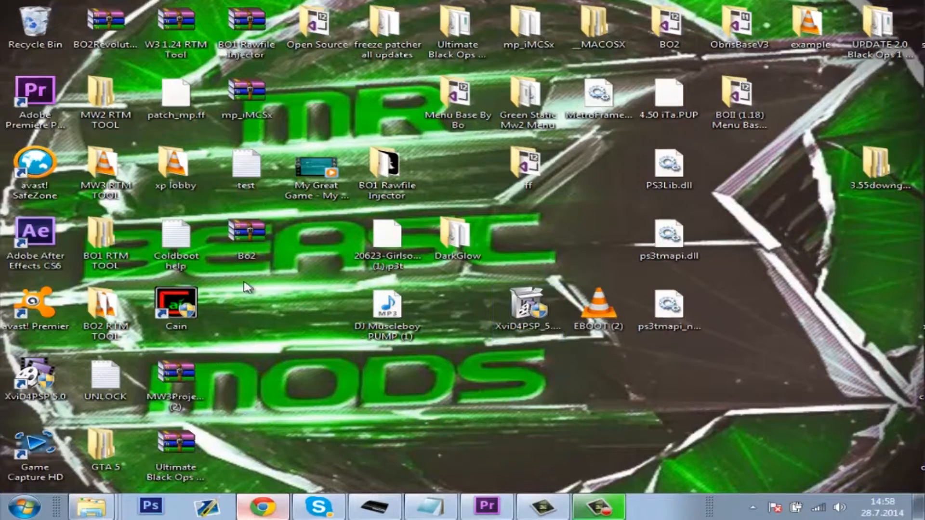
{"action": "left_click", "coordinate": [263, 510]}
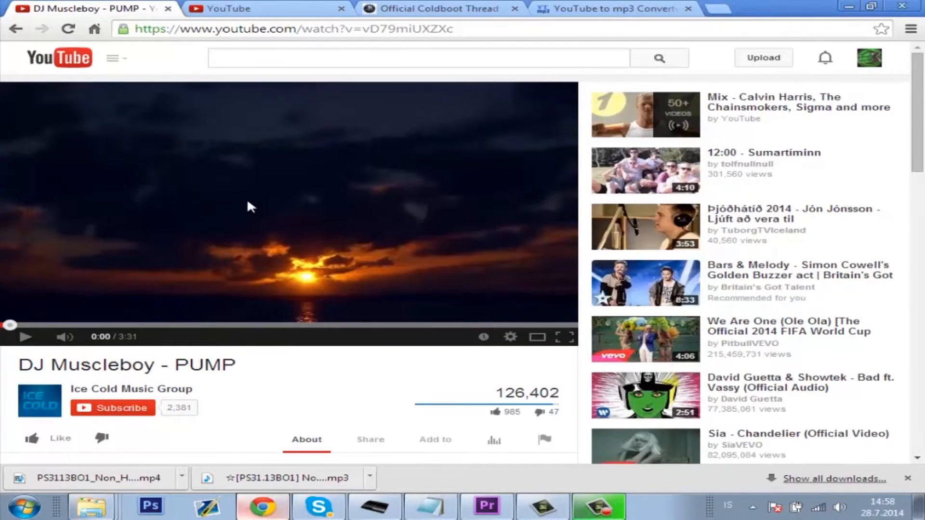
{"action": "mouse_move", "coordinate": [335, 138]}
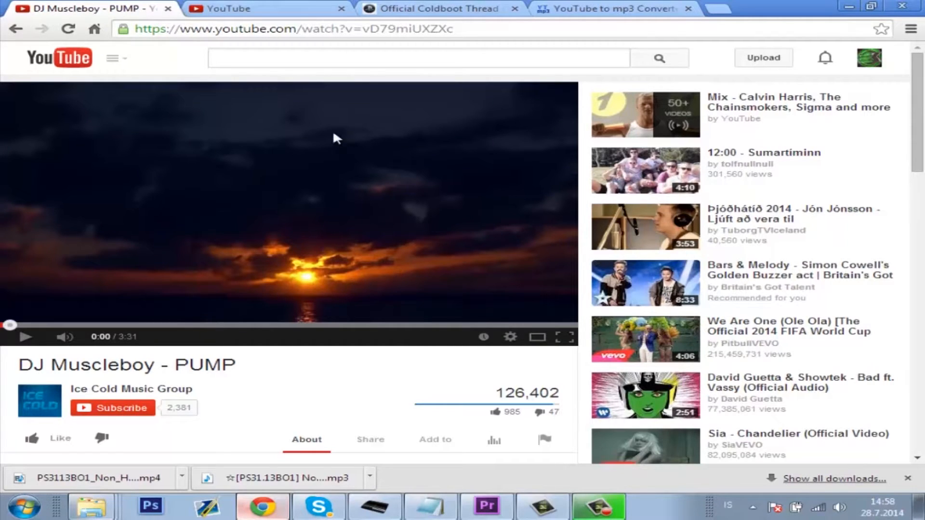
{"action": "mouse_move", "coordinate": [359, 158]}
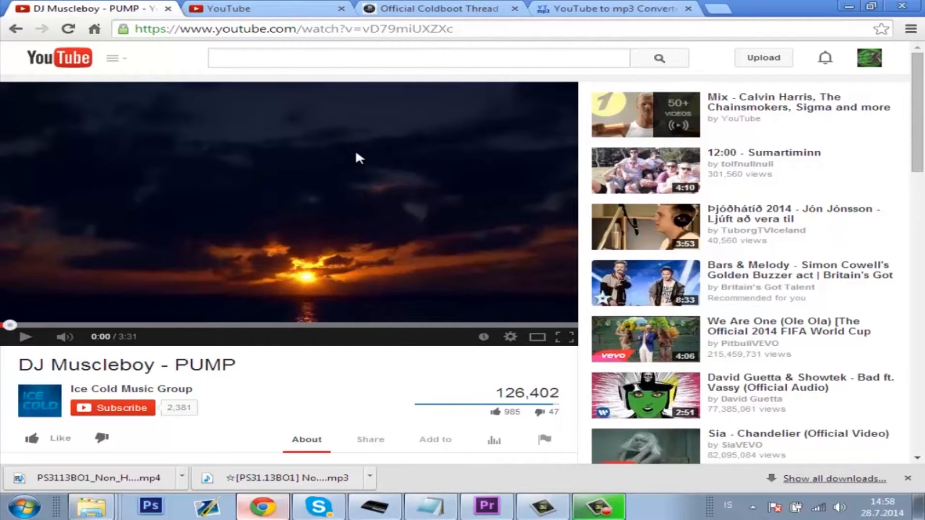
{"action": "mouse_move", "coordinate": [428, 18]}
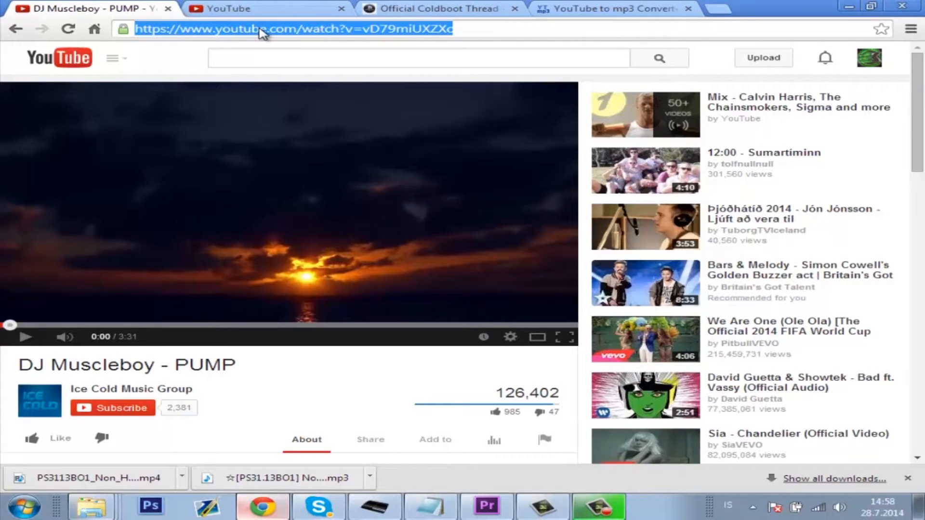
{"action": "left_click", "coordinate": [612, 8]}
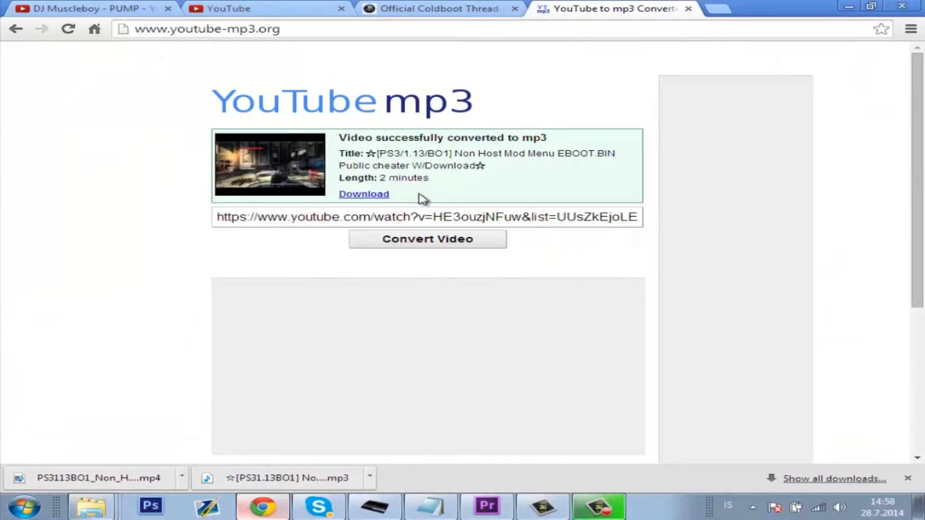
{"action": "type", "text": "https://www.youtube.com/watch?v=vD79miUXZXc"}
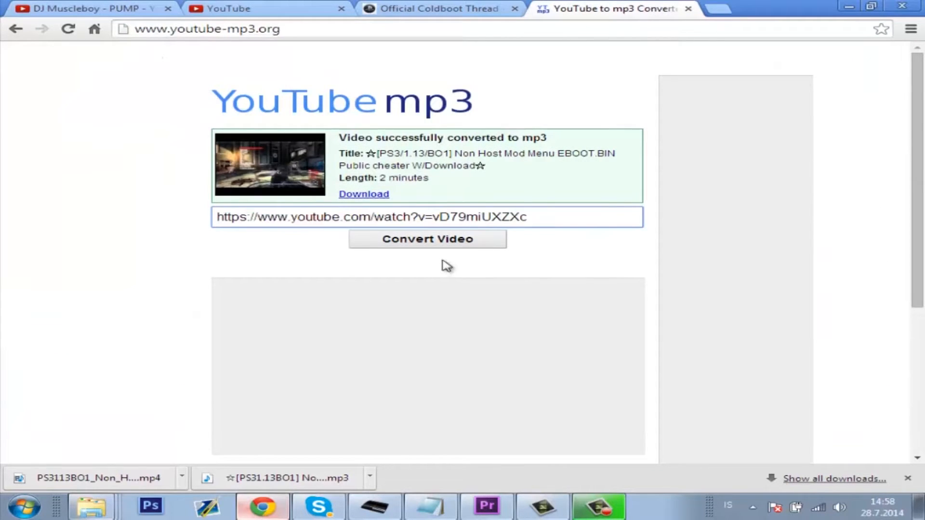
{"action": "left_click", "coordinate": [428, 239]}
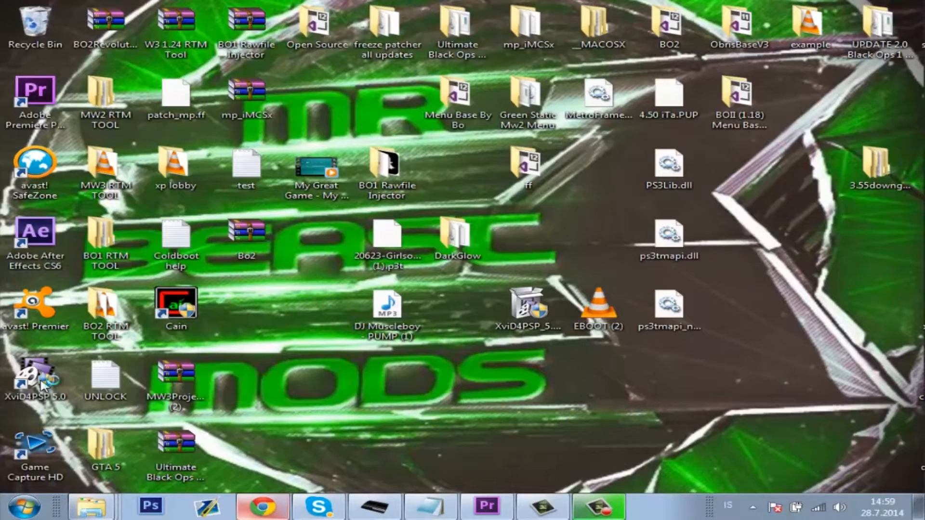
Launch XviD4PSP and bring up its media file selection dialog.
{"action": "double_click", "coordinate": [32, 378]}
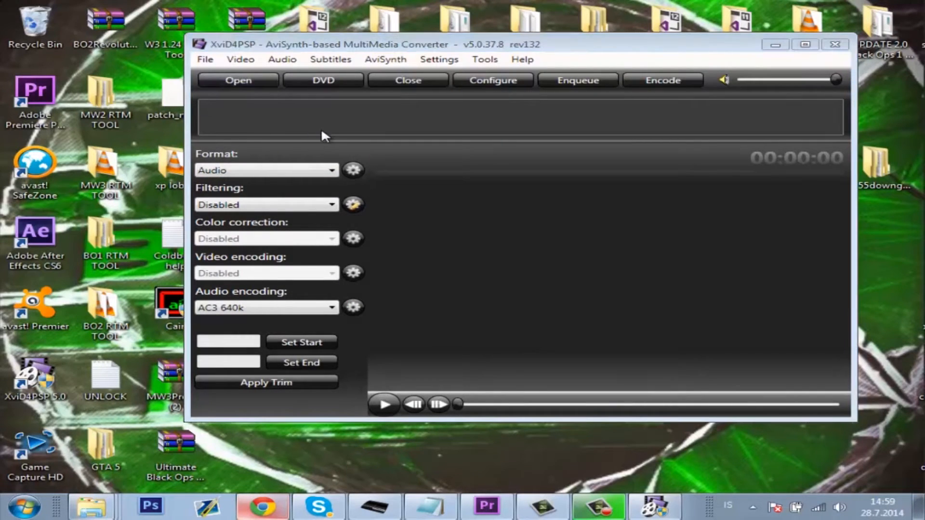
{"action": "mouse_move", "coordinate": [428, 407]}
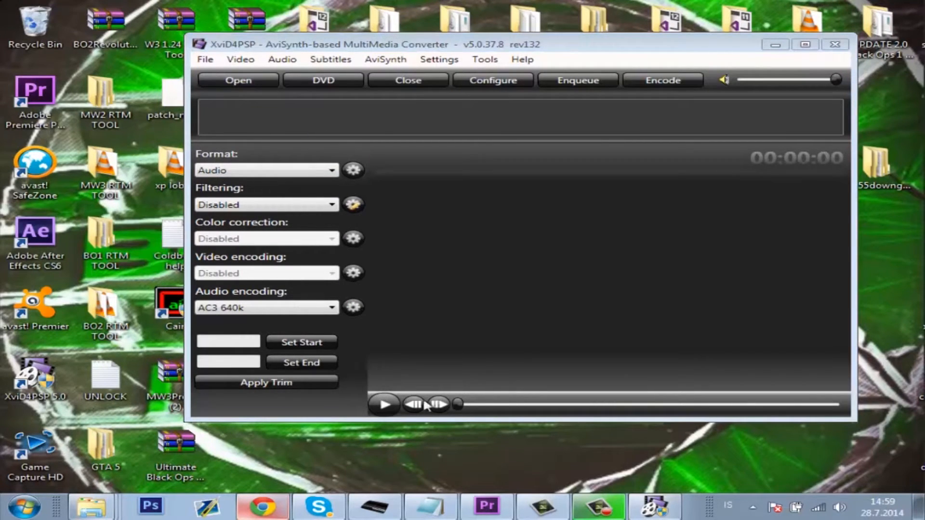
{"action": "left_click", "coordinate": [238, 80]}
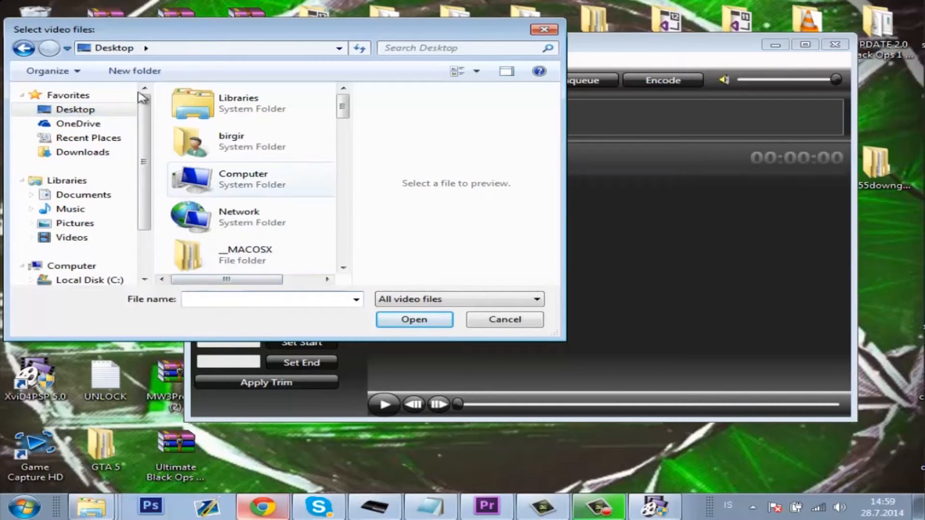
Load DJ Muscleboy - PUMP (1).mp3 from the Desktop list into XviD4PSP.
{"action": "scroll", "scroll_direction": "down", "scroll_amount": 3}
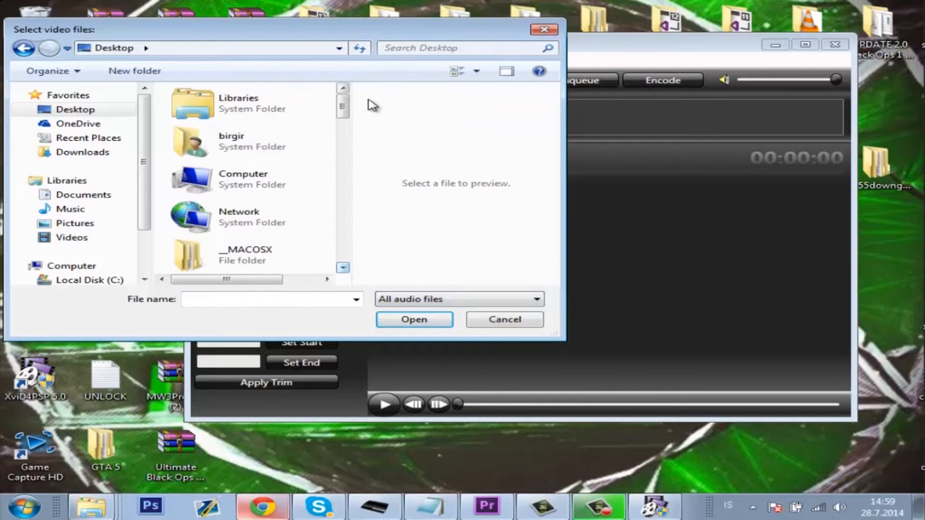
{"action": "scroll", "scroll_direction": "down", "scroll_amount": 3}
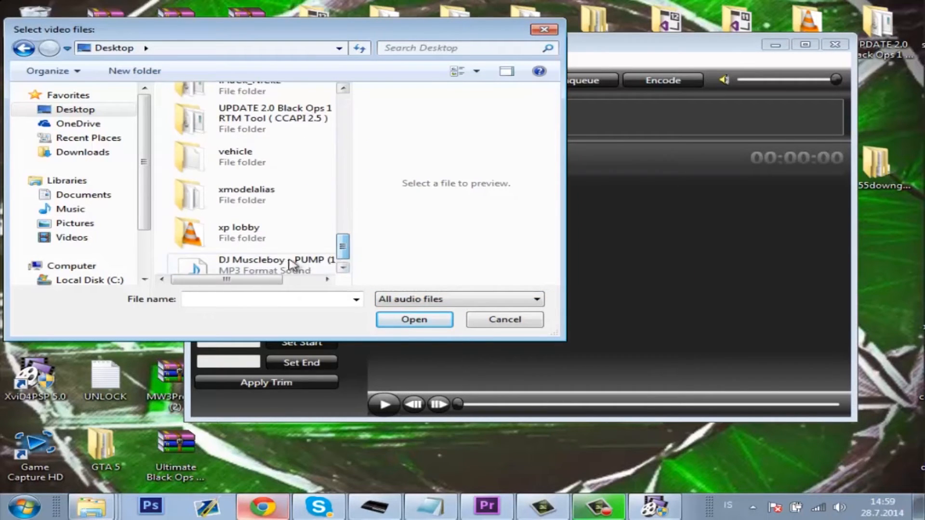
{"action": "double_click", "coordinate": [256, 262]}
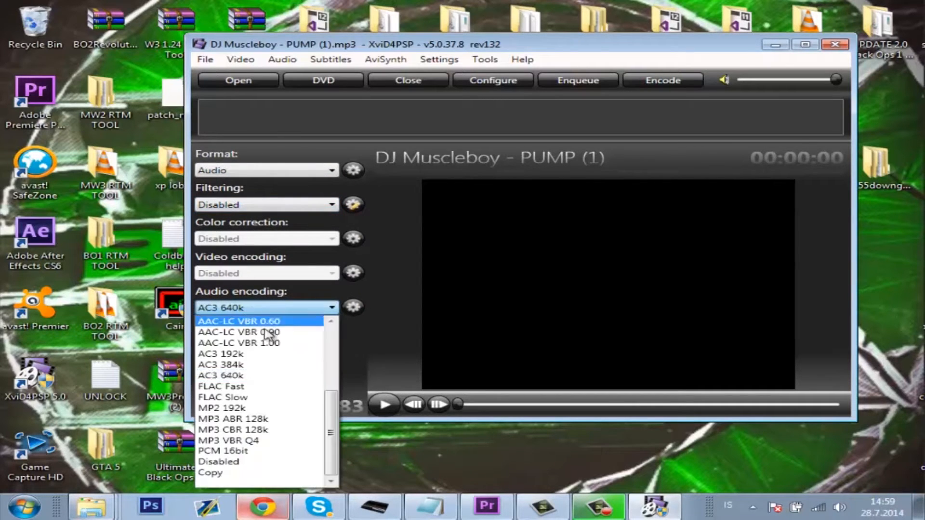
Choose AC3 640k audio encoding and seek to about frame 2403 (1:36) in the song.
{"action": "left_click", "coordinate": [220, 376]}
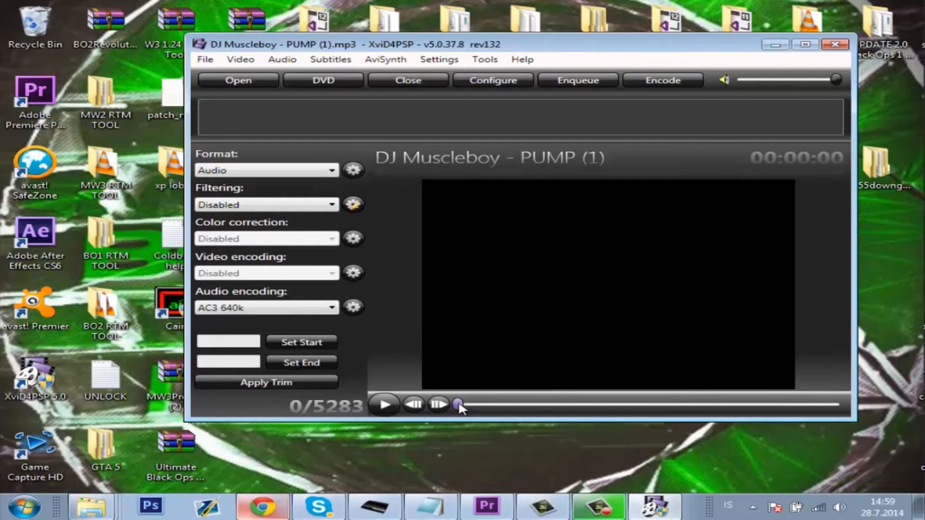
{"action": "left_click_drag", "start_coordinate": [461, 406], "coordinate": [631, 406]}
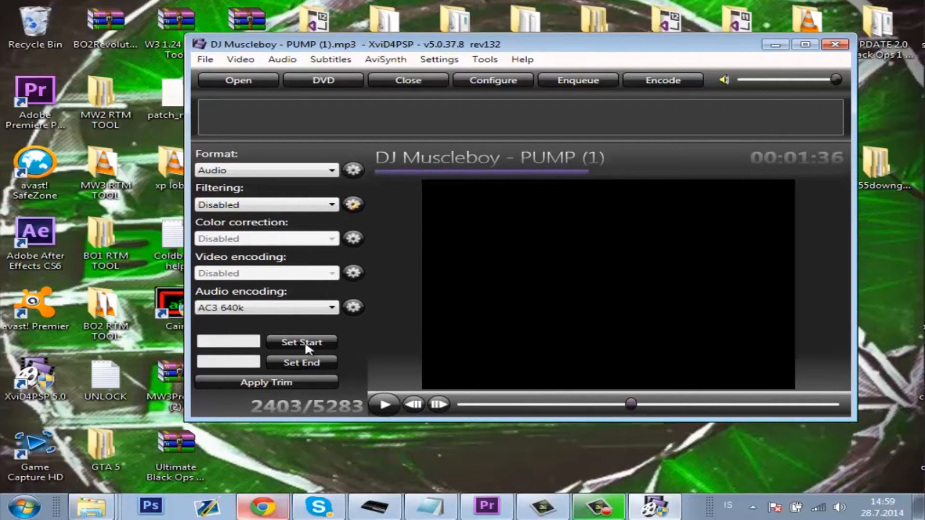
{"action": "mouse_move", "coordinate": [655, 410]}
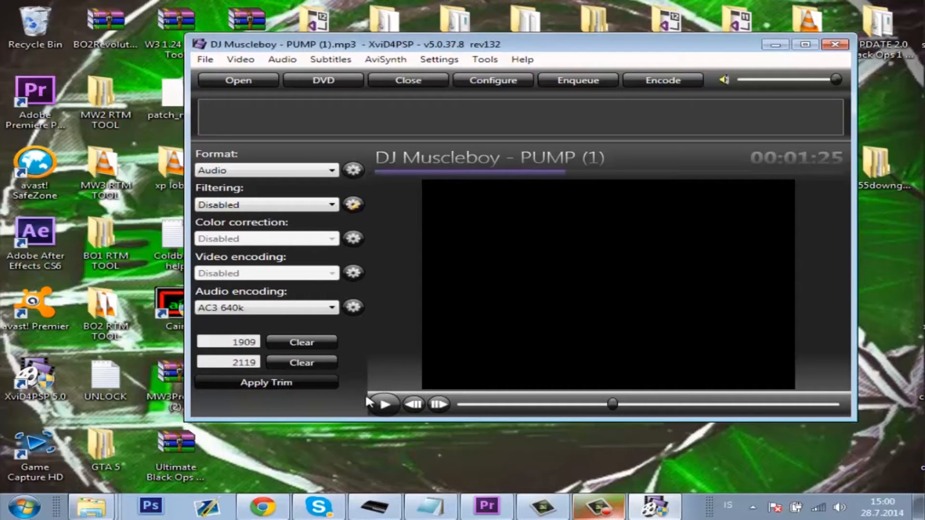
Apply the 1909-2119 trim and play back the trimmed section of the song.
{"action": "left_click", "coordinate": [266, 382]}
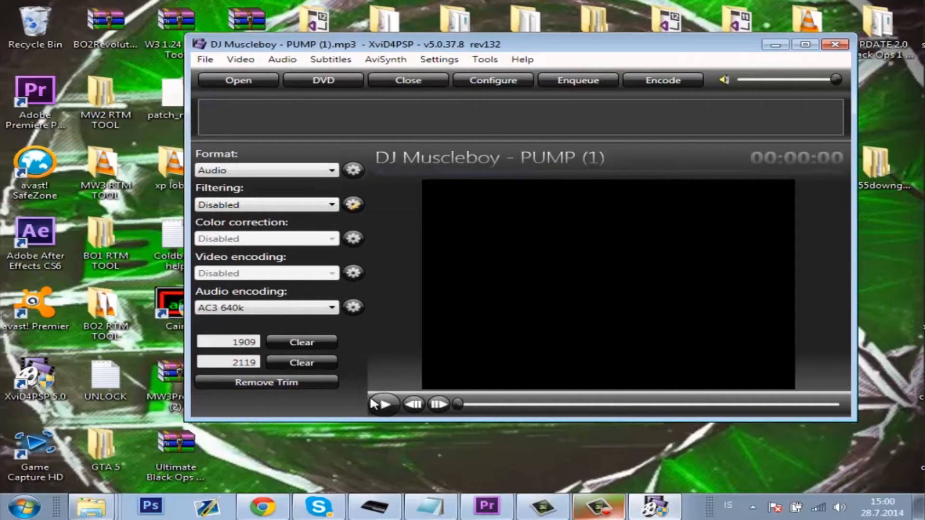
{"action": "mouse_move", "coordinate": [385, 417]}
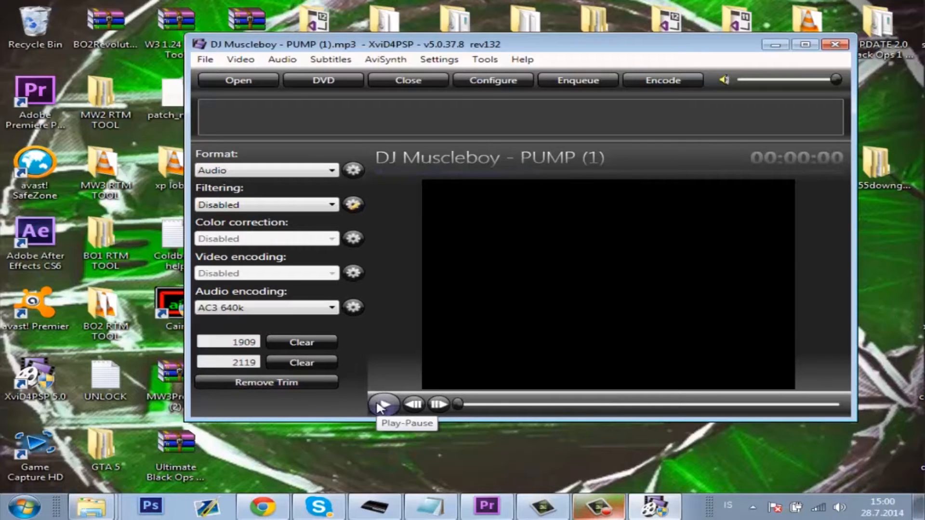
{"action": "left_click", "coordinate": [385, 404]}
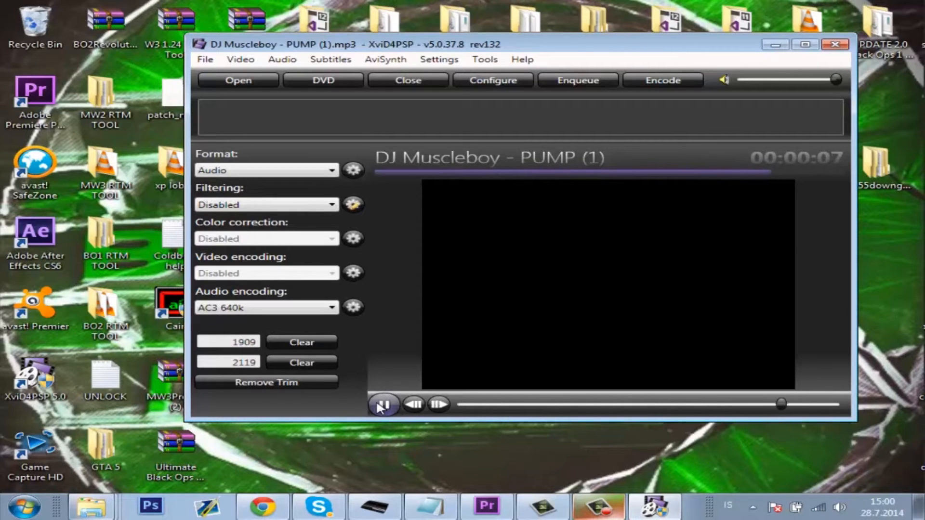
{"action": "left_click", "coordinate": [384, 406]}
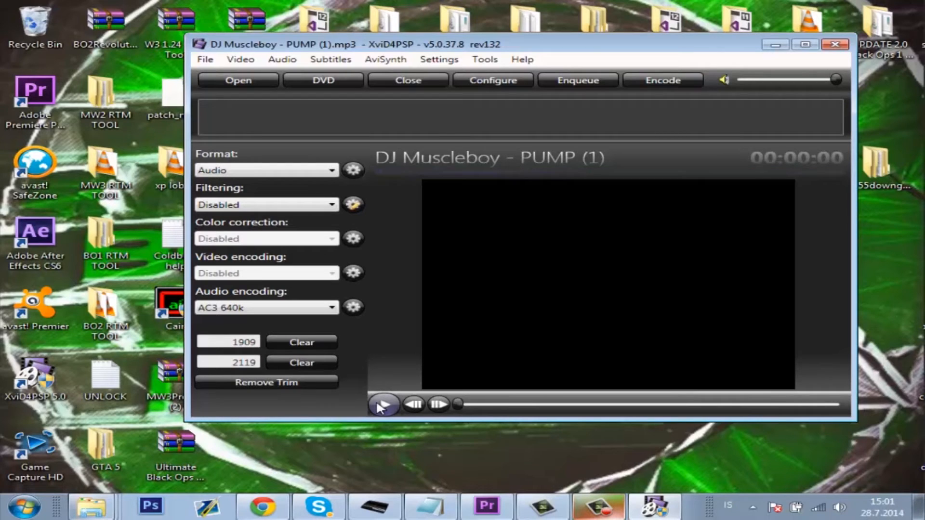
{"action": "mouse_move", "coordinate": [381, 262]}
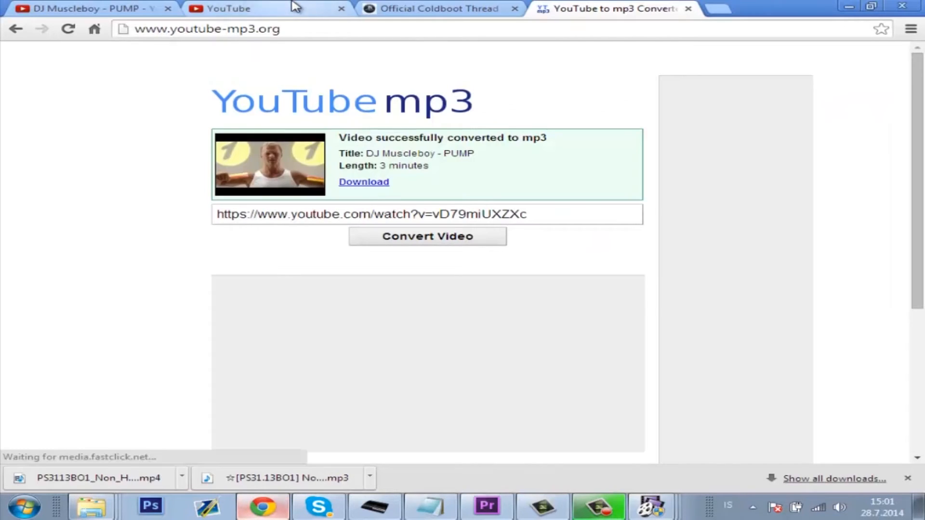
Switch Chrome to the YouTube channel page and point at its Videos section.
{"action": "left_click", "coordinate": [231, 8]}
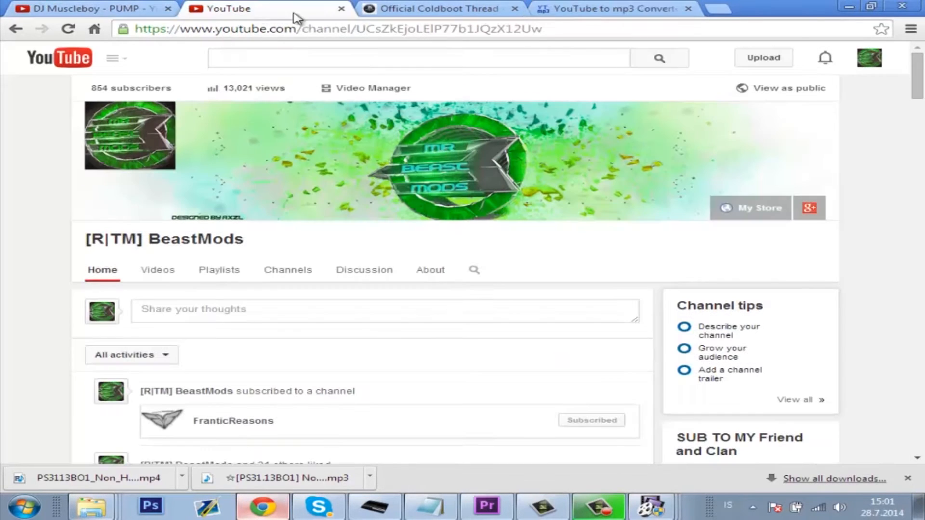
{"action": "mouse_move", "coordinate": [120, 96]}
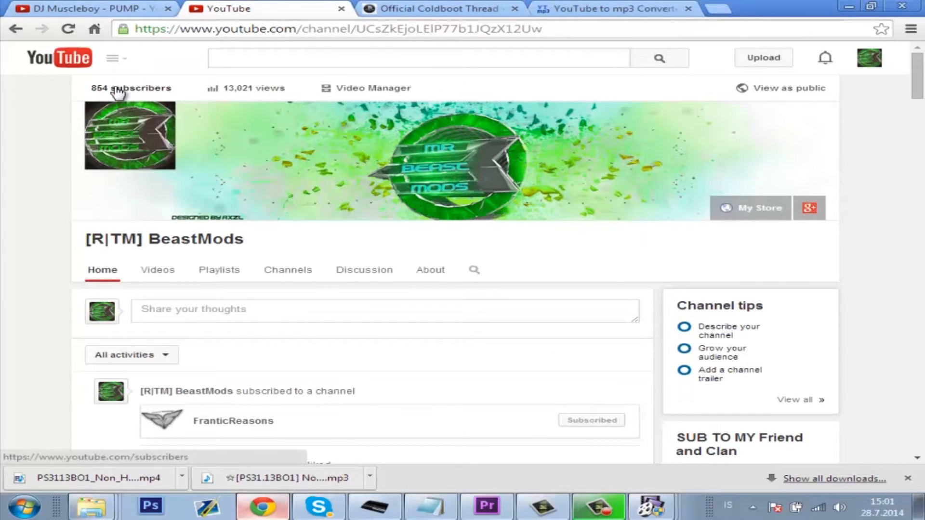
{"action": "mouse_move", "coordinate": [351, 218]}
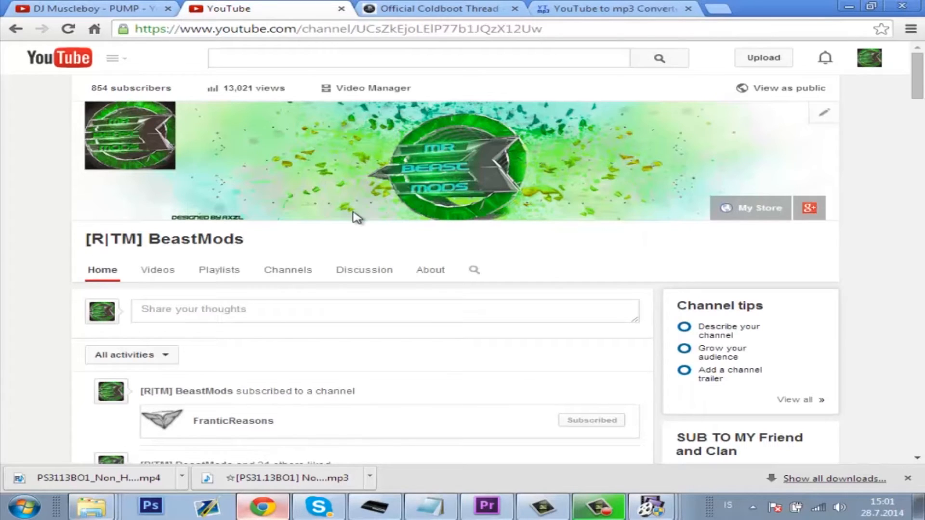
{"action": "mouse_move", "coordinate": [161, 276]}
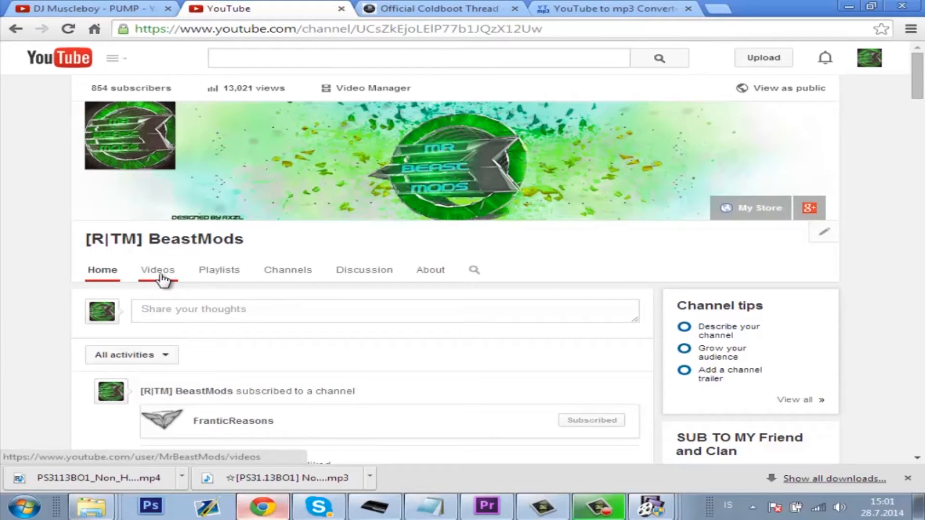
{"action": "left_click", "coordinate": [158, 270]}
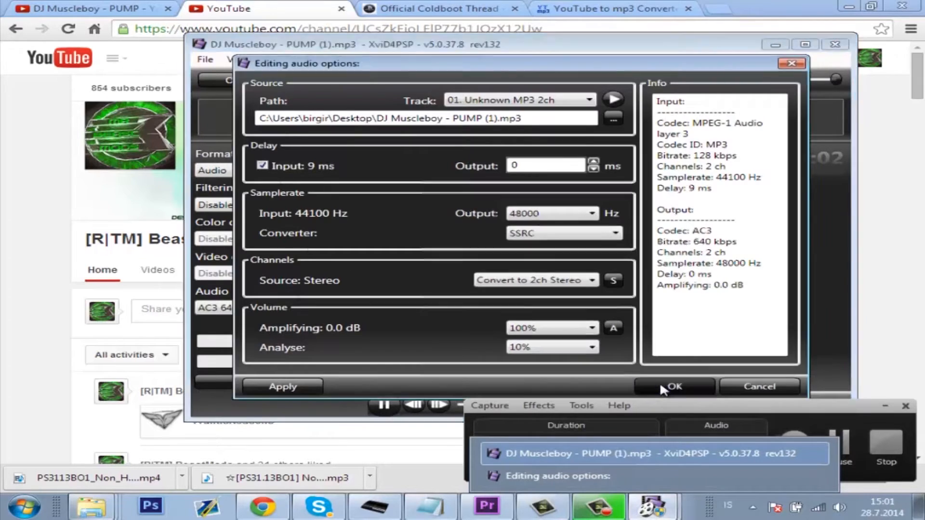
Confirm the 2-channel stereo audio settings and start encoding the trimmed song.
{"action": "left_click", "coordinate": [676, 386]}
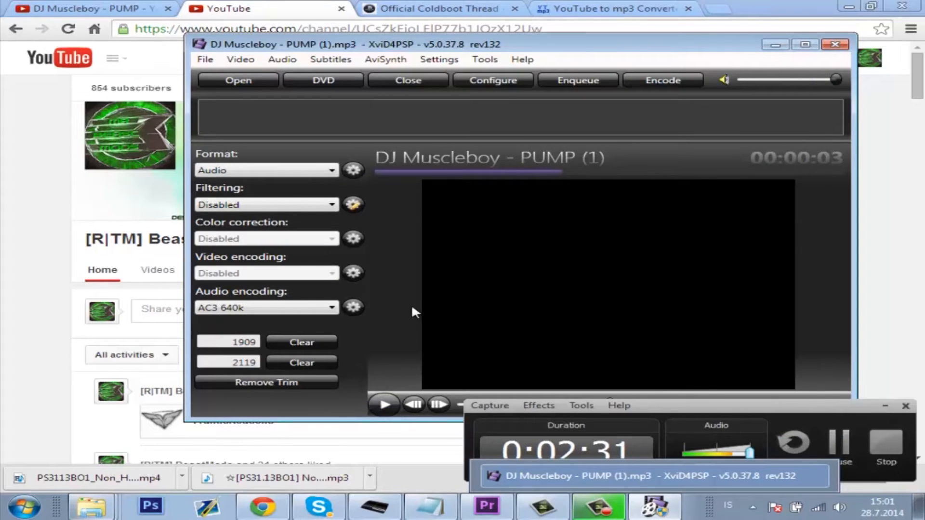
{"action": "mouse_move", "coordinate": [660, 87]}
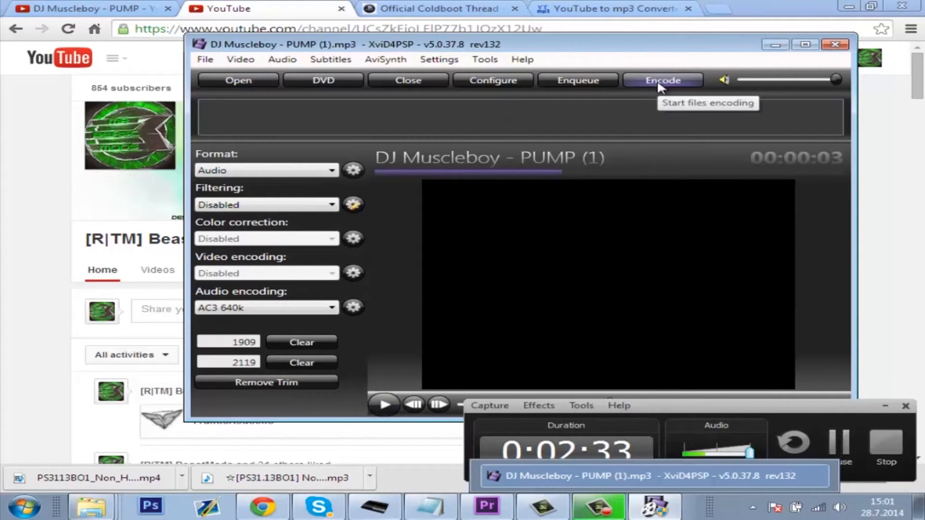
{"action": "left_click", "coordinate": [663, 80]}
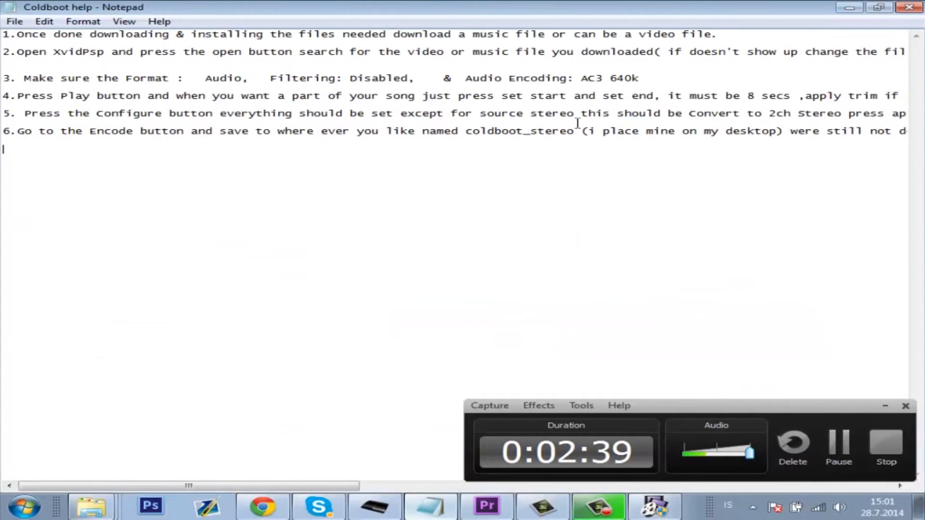
{"action": "mouse_move", "coordinate": [567, 114]}
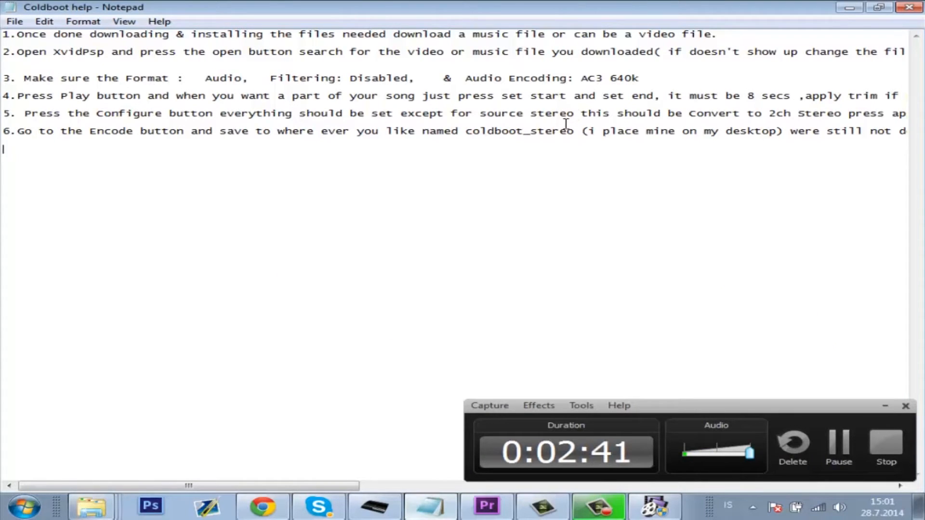
{"action": "mouse_move", "coordinate": [591, 114]}
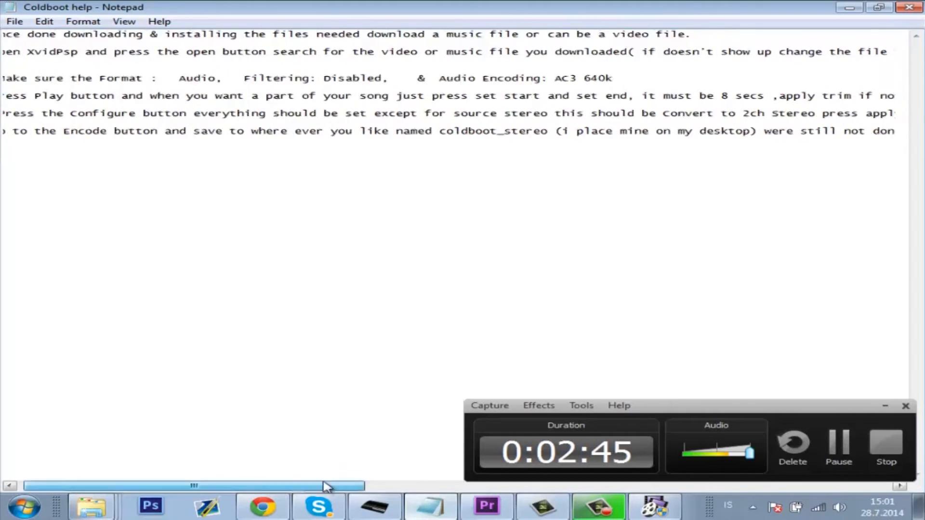
Scroll the Coldboot help notes and pick out the output name coldboot_stereo.
{"action": "left_click_drag", "start_coordinate": [325, 486], "coordinate": [480, 486]}
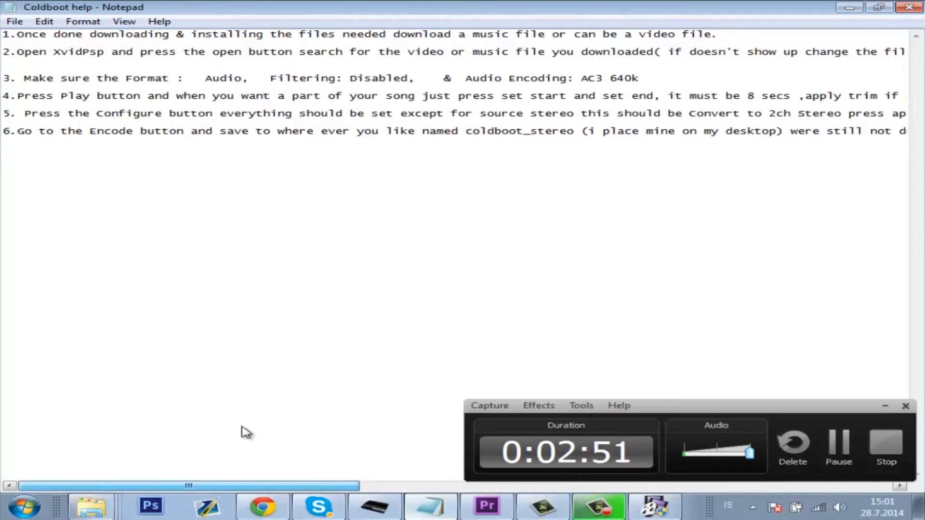
{"action": "left_click_drag", "start_coordinate": [189, 486], "coordinate": [419, 485]}
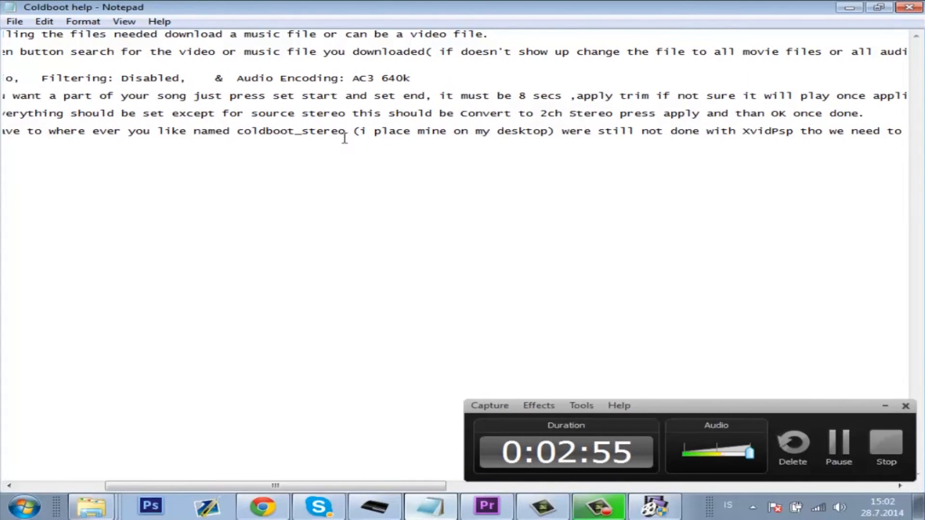
{"action": "double_click", "coordinate": [290, 131]}
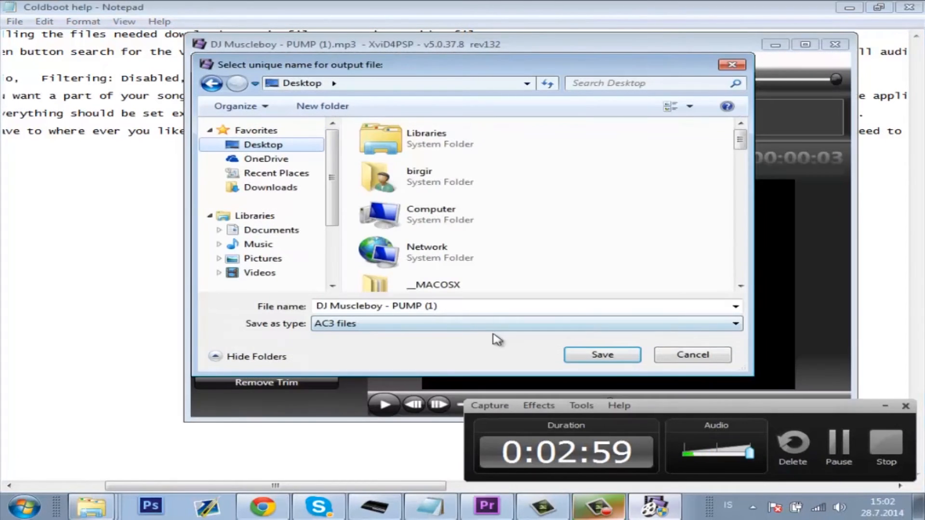
Save the encoded audio to the Desktop as coldboot_stereo.ac3 and dismiss the finished report.
{"action": "type", "text": "coldboot_stereo"}
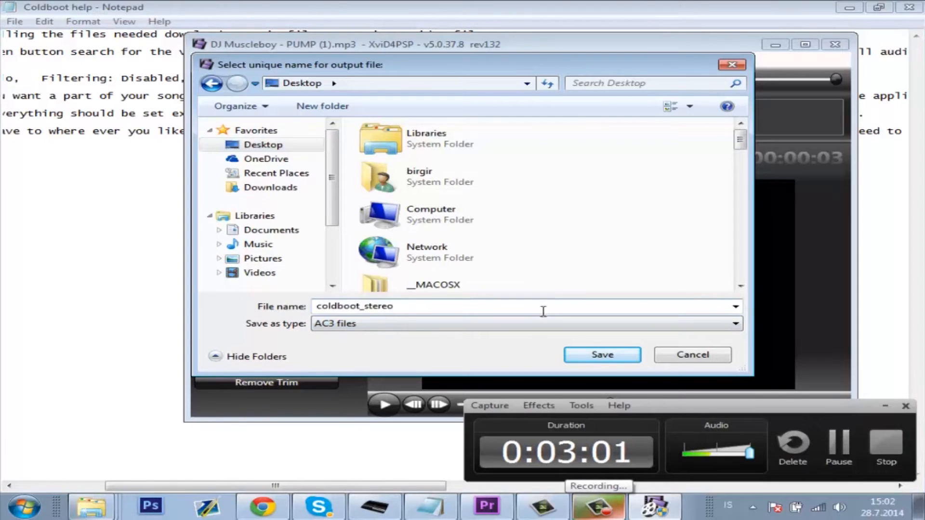
{"action": "left_click", "coordinate": [602, 355]}
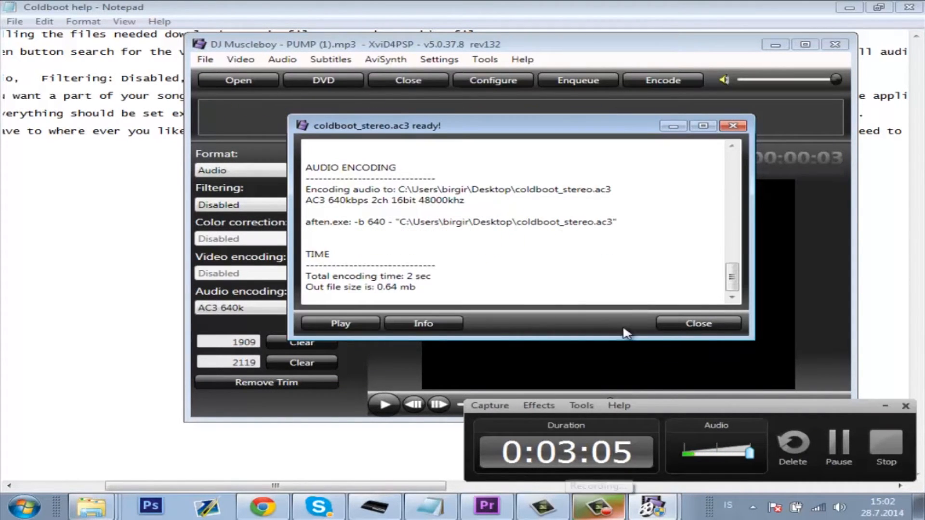
{"action": "left_click", "coordinate": [698, 324]}
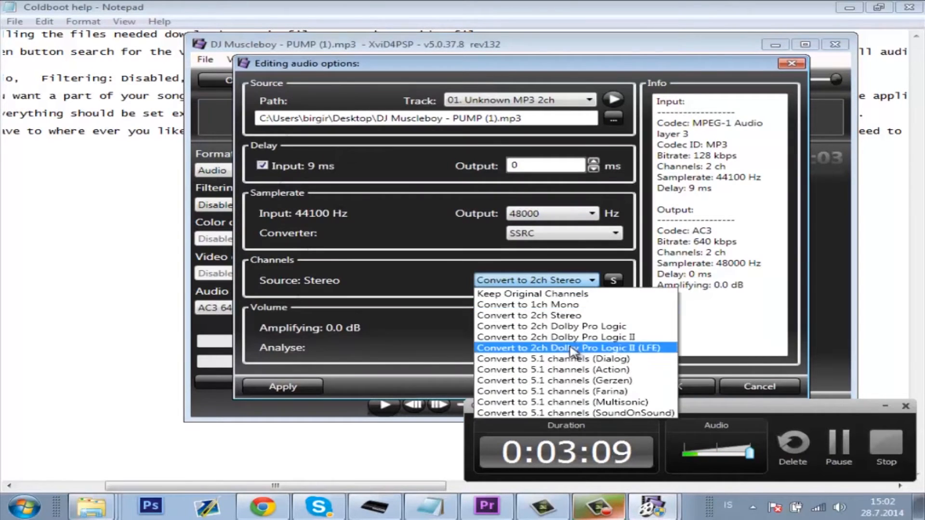
Set channel conversion to 5.1 channels (Multisonic), confirm it and start a new encode.
{"action": "left_click", "coordinate": [566, 403]}
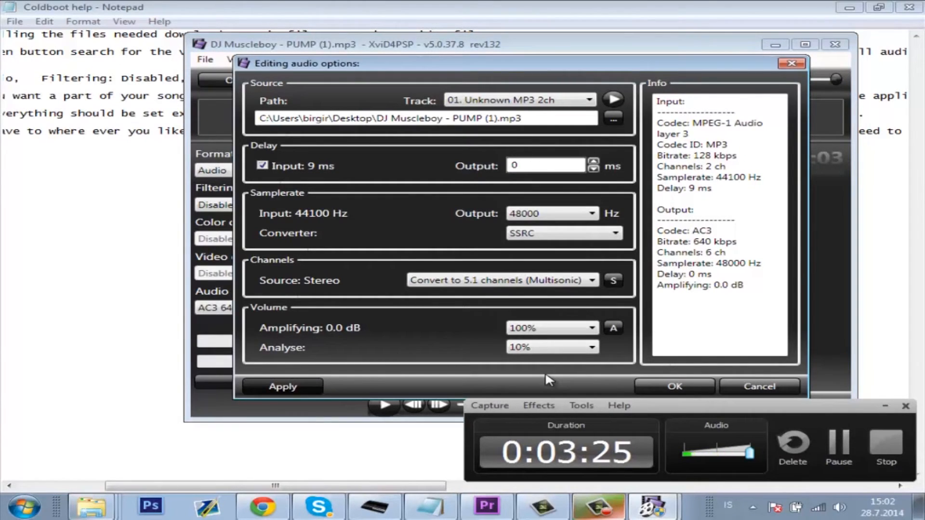
{"action": "left_click", "coordinate": [674, 387]}
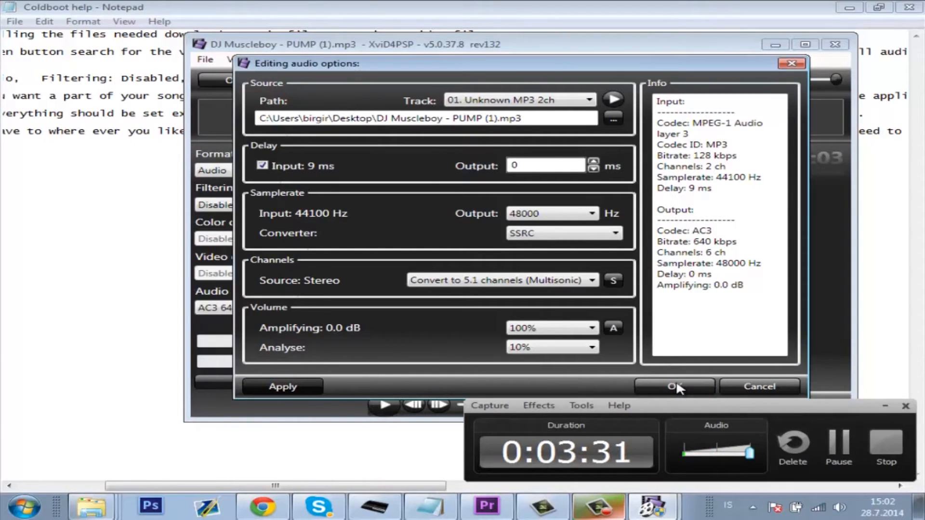
{"action": "left_click", "coordinate": [675, 386]}
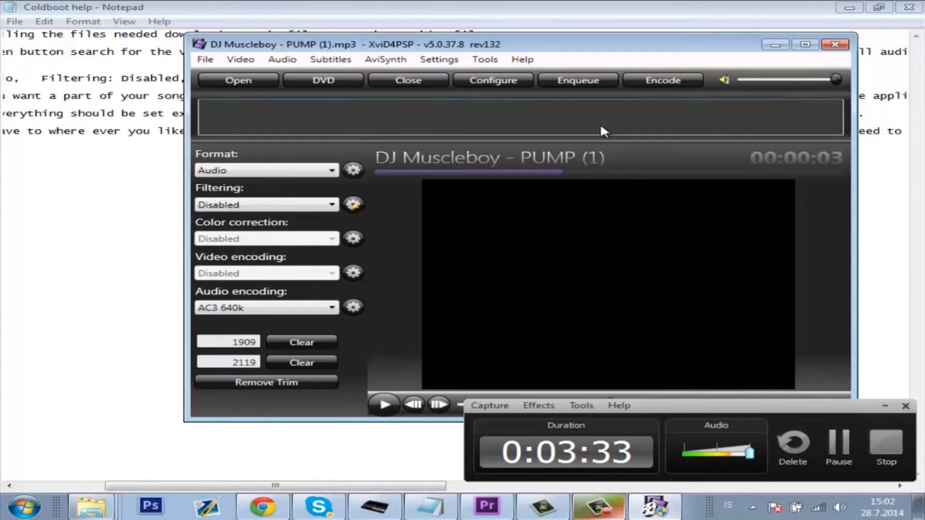
{"action": "left_click", "coordinate": [663, 80]}
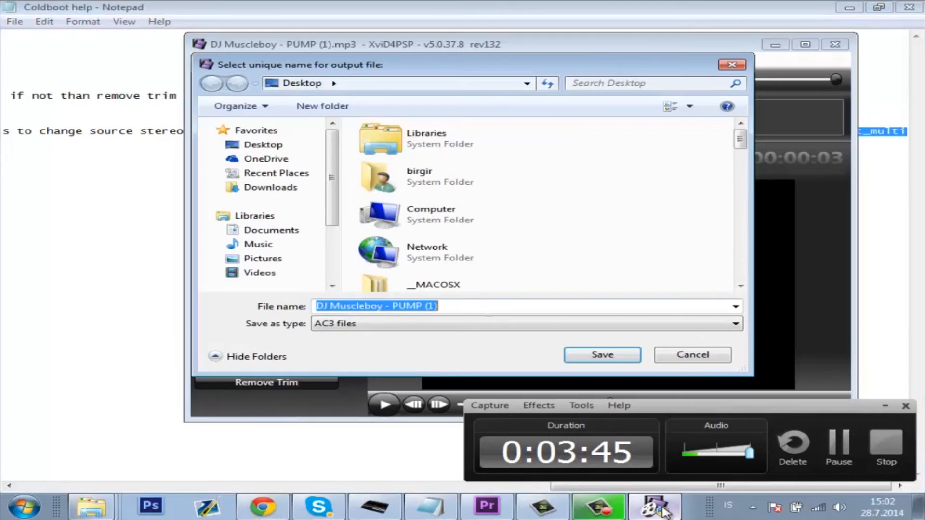
Encode coldboot_multi.ac3 to the desktop as 640 kbps 6-channel AC3 and dismiss the finished report.
{"action": "left_click", "coordinate": [602, 355]}
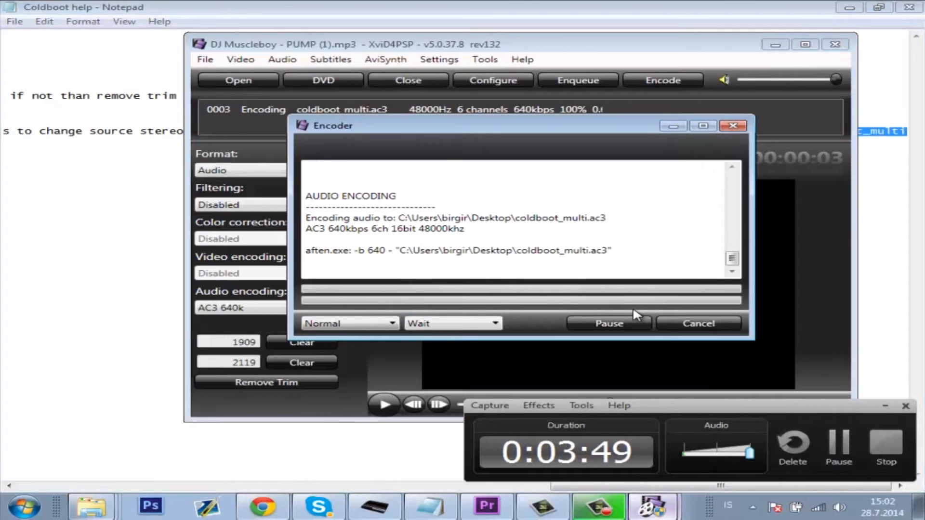
{"action": "mouse_move", "coordinate": [672, 327]}
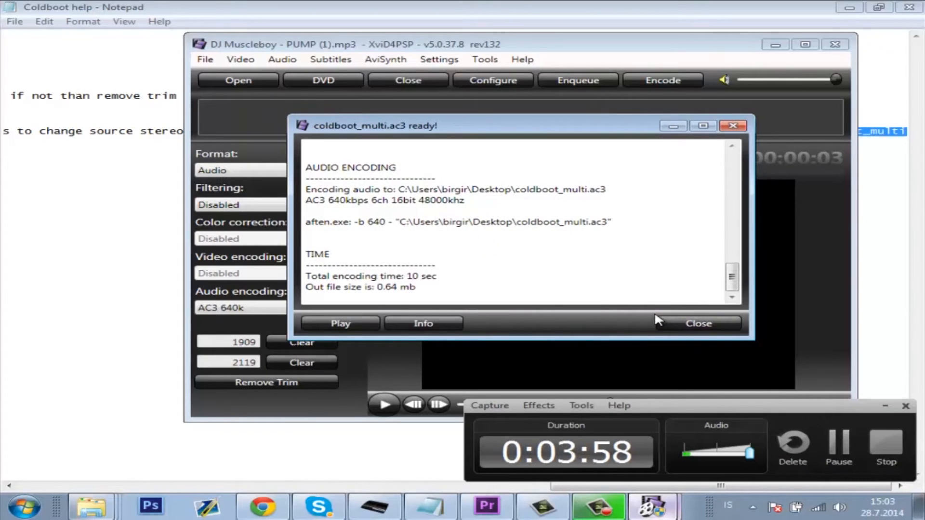
{"action": "left_click", "coordinate": [698, 324]}
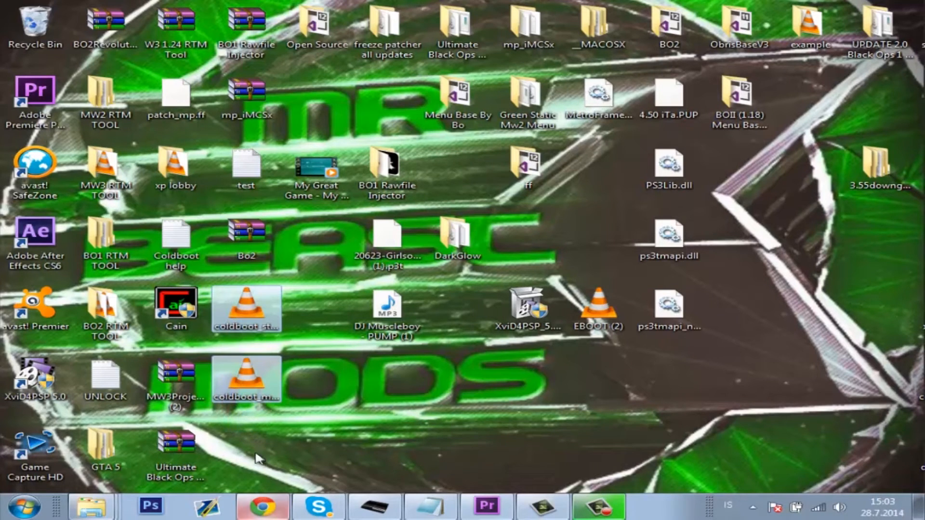
Bring Chrome with the BeastMods YouTube channel page back to the front.
{"action": "left_click", "coordinate": [258, 505]}
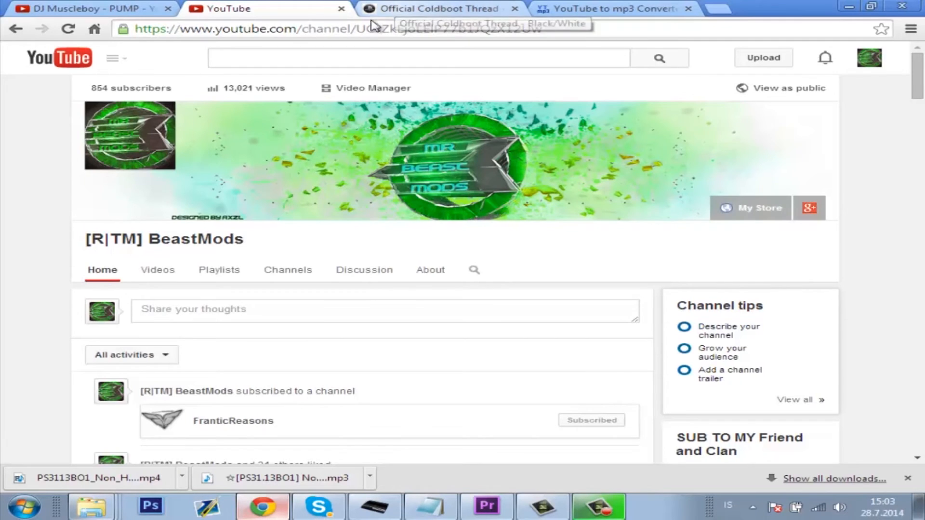
Browse the Official Coldboot Thread on PS3Hax and start the Stewie.rar download via MediaFire.
{"action": "left_click", "coordinate": [440, 9]}
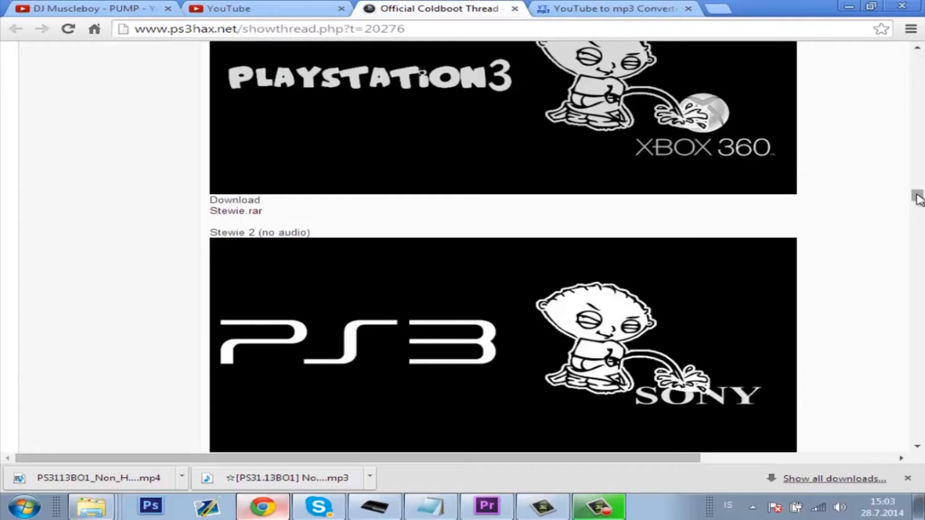
{"action": "scroll", "scroll_direction": "down", "scroll_amount": 3}
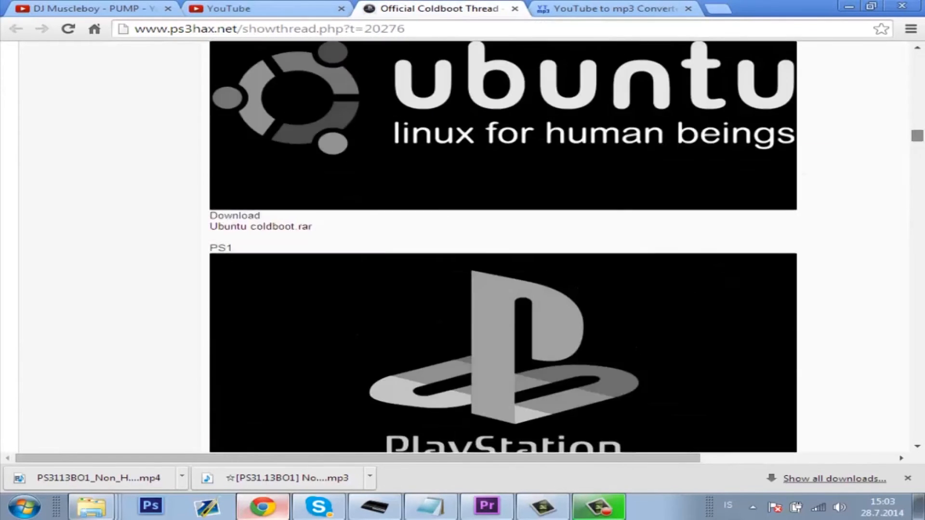
{"action": "scroll", "scroll_direction": "up", "scroll_amount": 3}
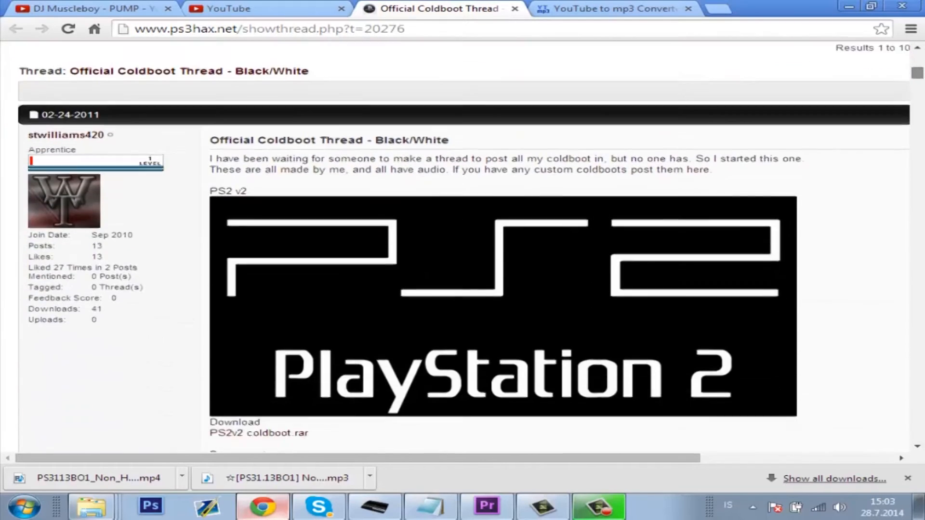
{"action": "scroll", "scroll_direction": "down", "scroll_amount": 3}
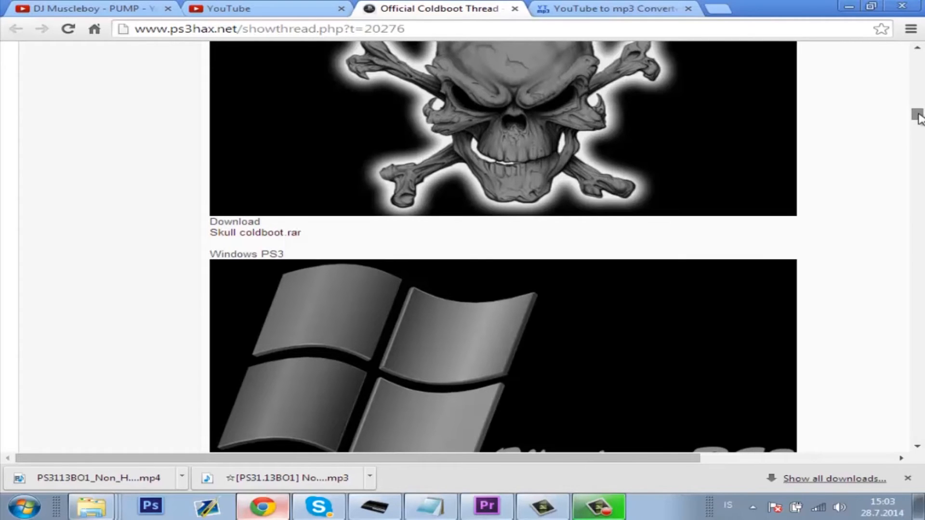
{"action": "scroll", "scroll_direction": "down", "scroll_amount": 3}
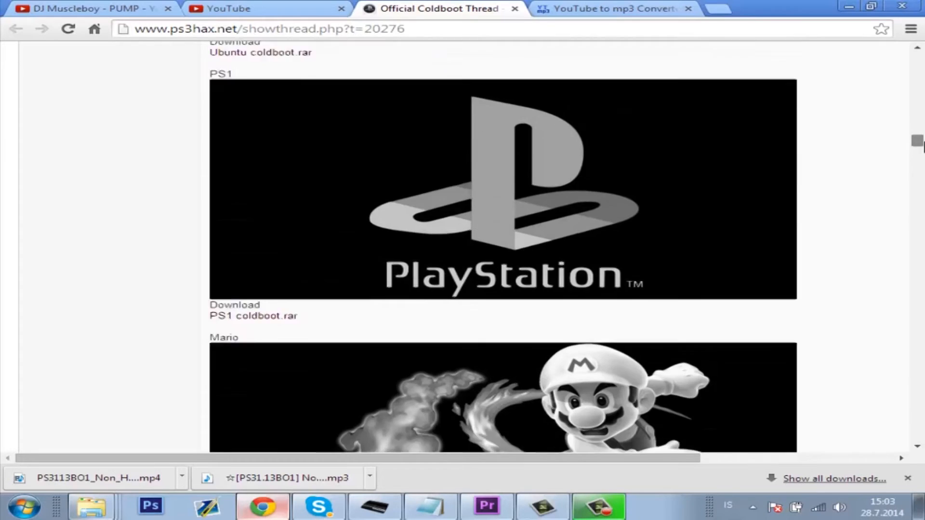
{"action": "scroll", "scroll_direction": "down", "scroll_amount": 3}
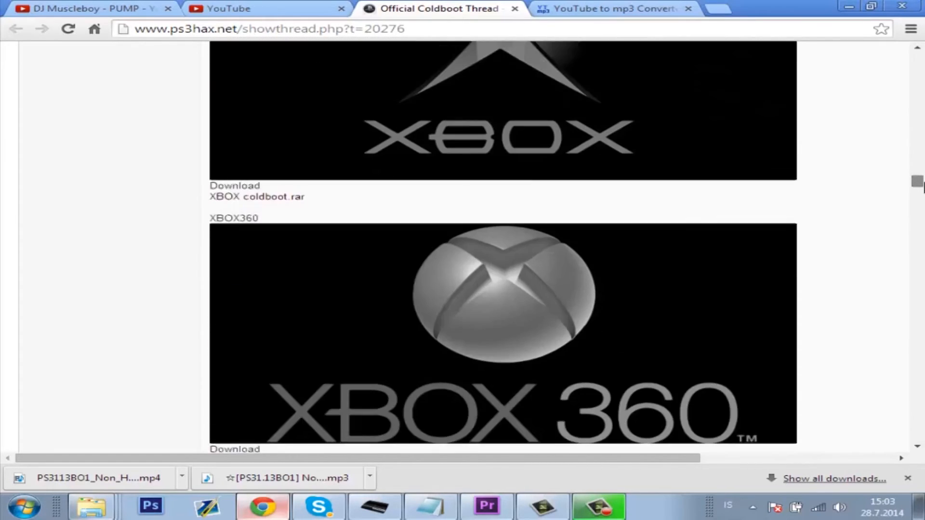
{"action": "scroll", "scroll_direction": "down", "scroll_amount": 3}
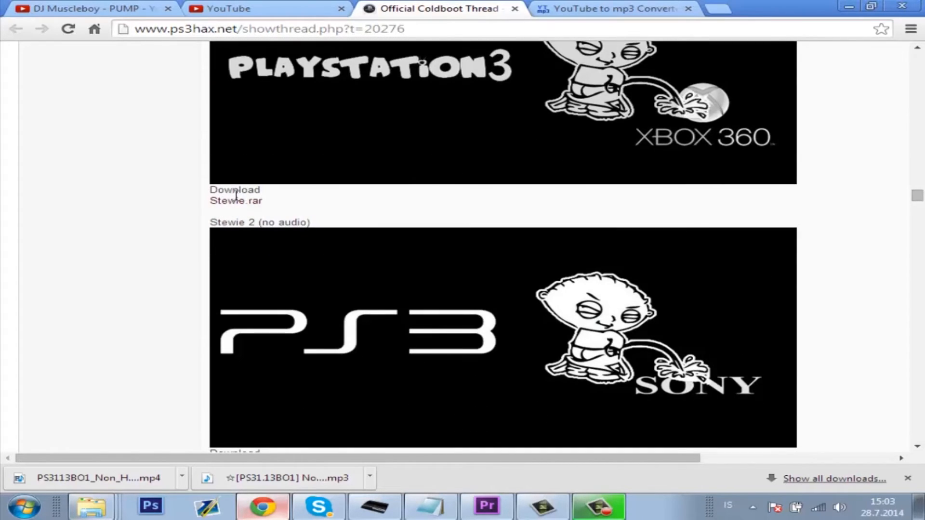
{"action": "left_click", "coordinate": [235, 201]}
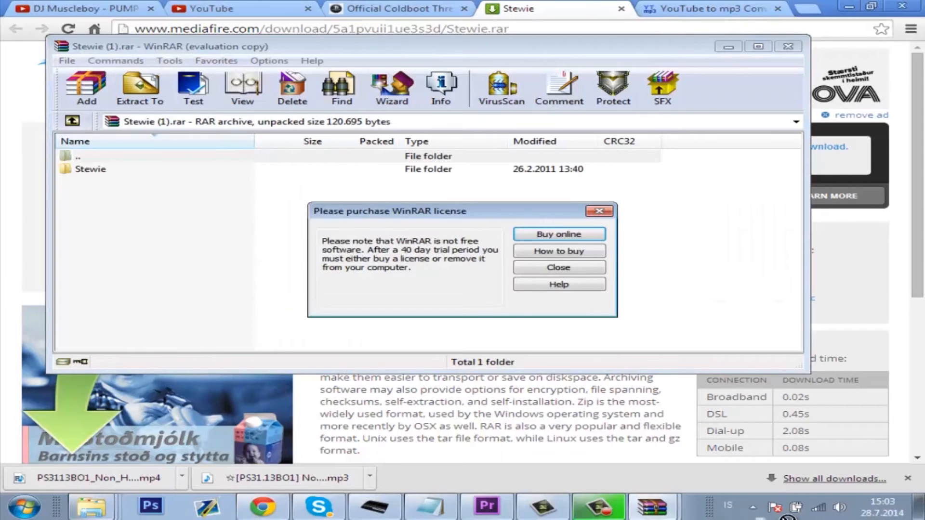
Dismiss the WinRAR license notice and extract coldboot.raf from the Stewie folder to the desktop.
{"action": "left_click", "coordinate": [559, 268]}
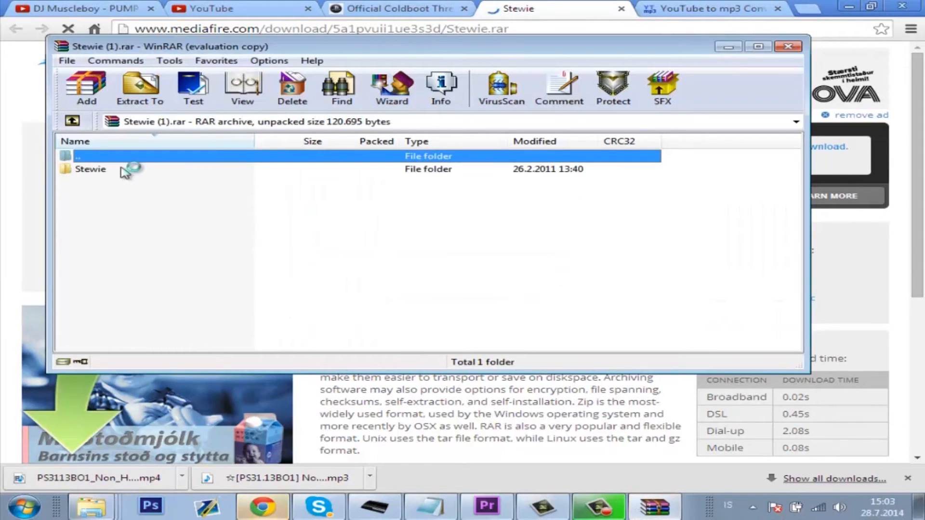
{"action": "double_click", "coordinate": [90, 169]}
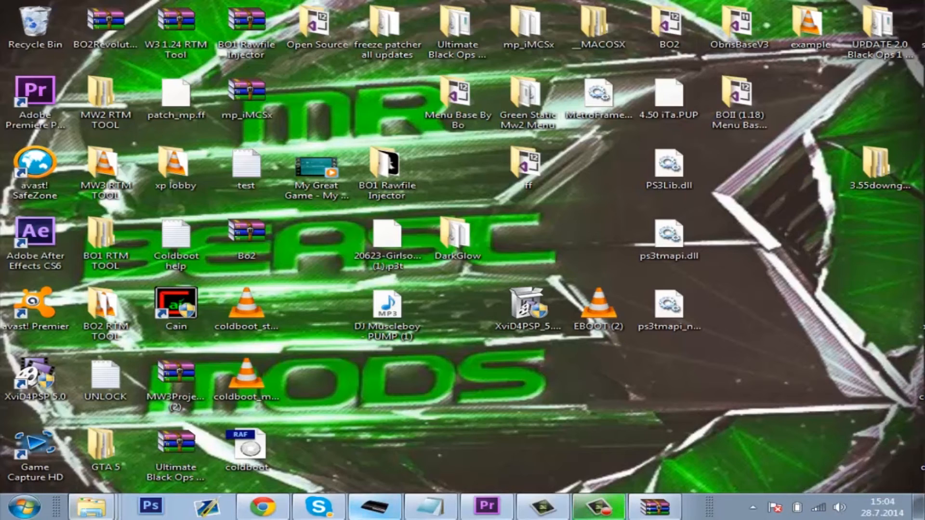
Quickconnect FileZilla to the PS3 at 192.168.1.41 with anonymous login.
{"action": "left_click", "coordinate": [24, 503]}
{"action": "type", "text": "192.168.1."}
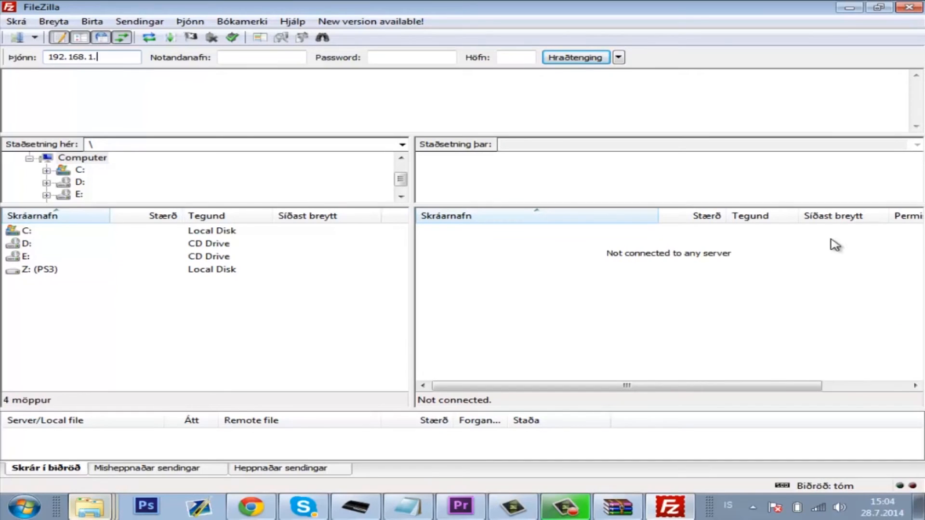
{"action": "left_click", "coordinate": [576, 57]}
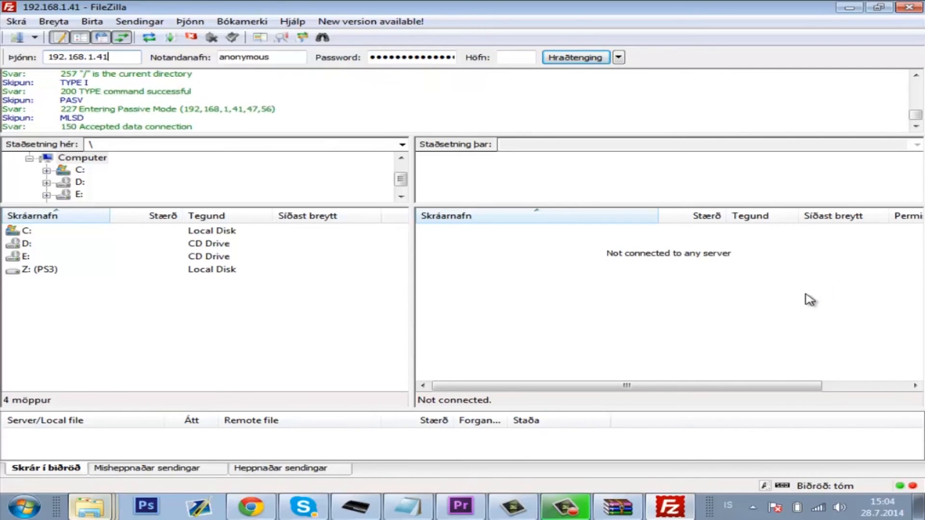
{"action": "left_click", "coordinate": [576, 57]}
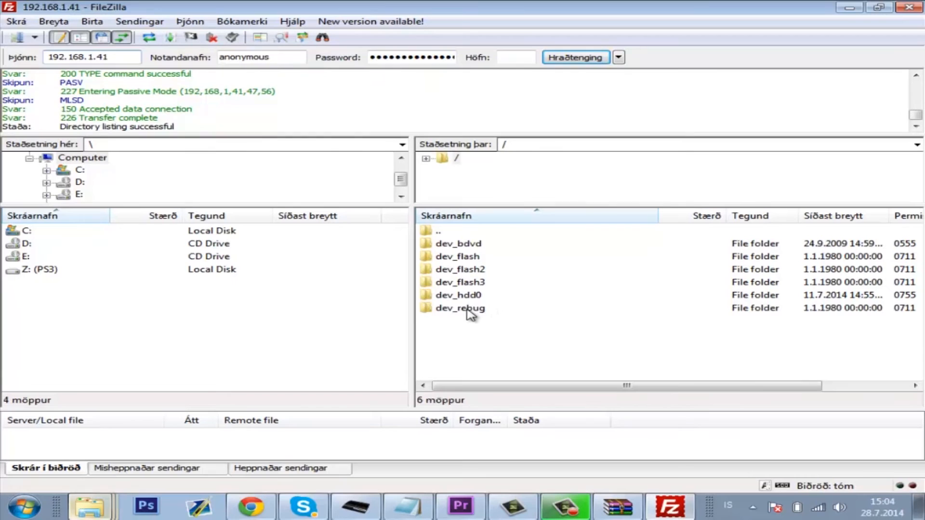
Browse the PS3 into /dev_rebug/vsh/resource.
{"action": "double_click", "coordinate": [461, 308]}
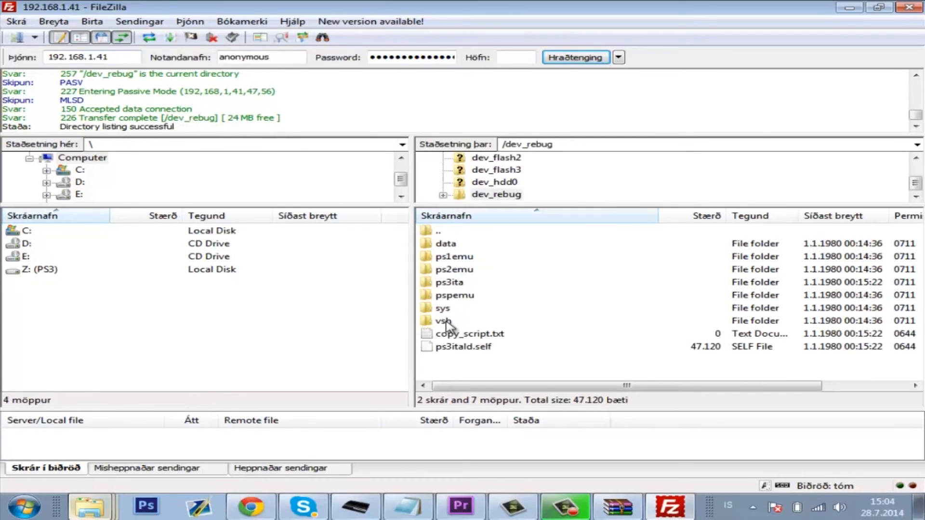
{"action": "double_click", "coordinate": [443, 321]}
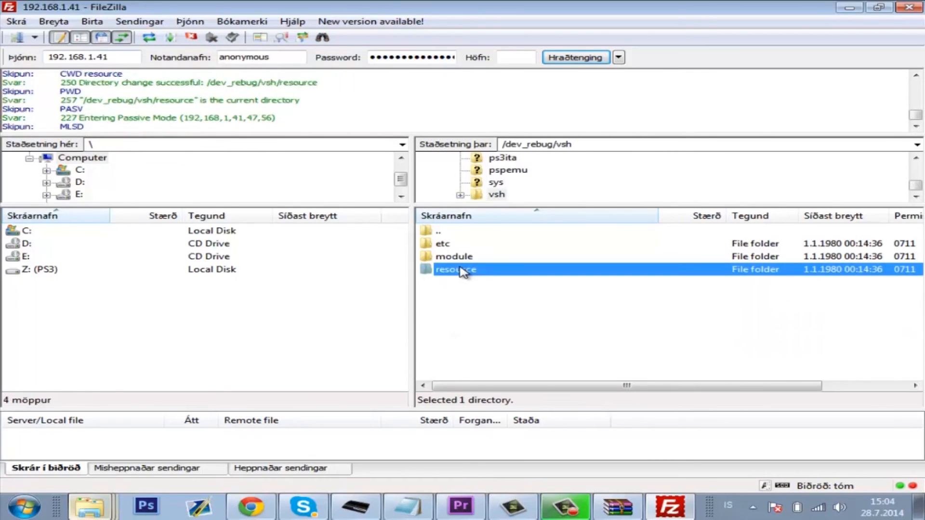
{"action": "double_click", "coordinate": [454, 270]}
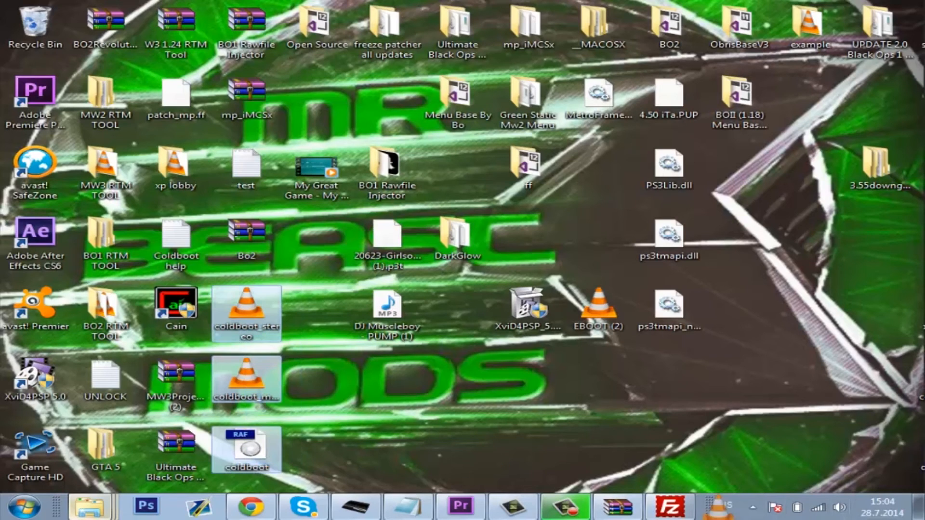
Upload coldboot.raf, coldboot_multi.ac3 and coldboot_stereo.ac3 to /dev_rebug/vsh/resource, then disconnect from the PS3.
{"action": "left_click", "coordinate": [666, 507]}
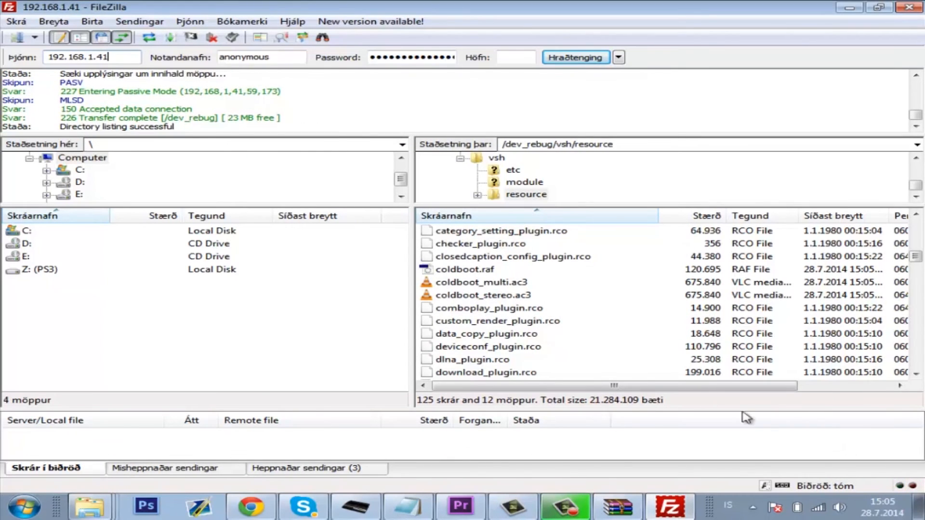
{"action": "left_click", "coordinate": [210, 37]}
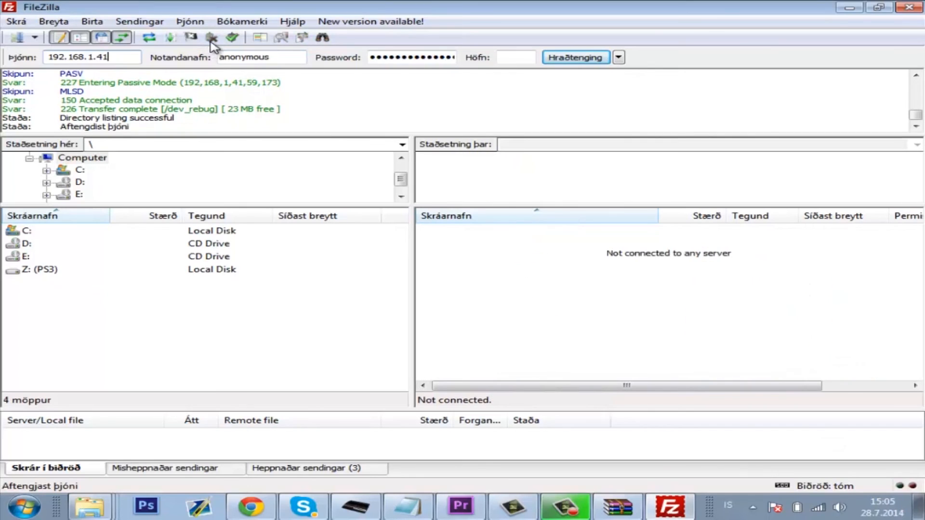